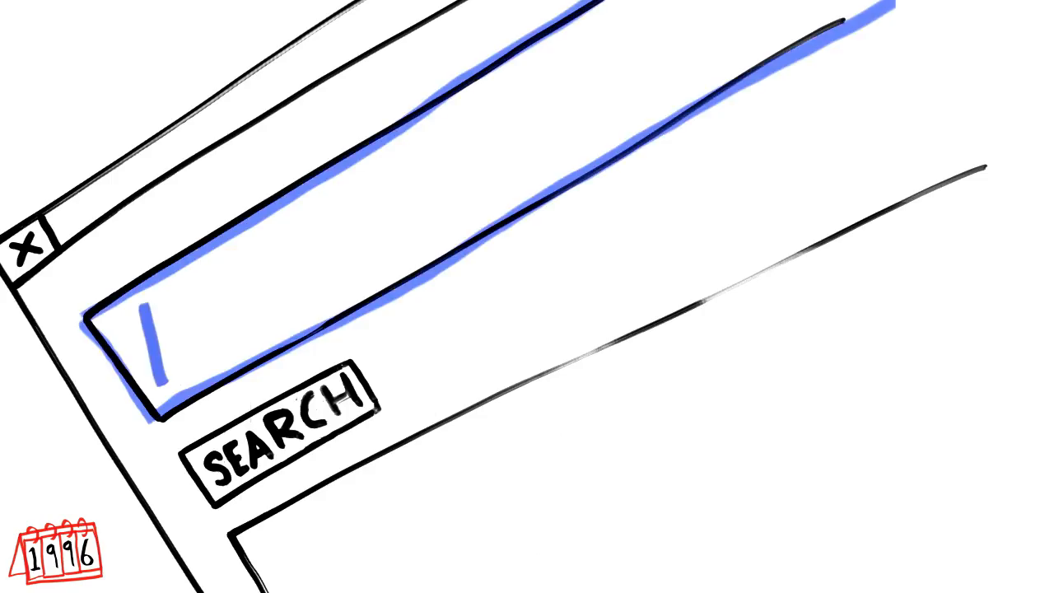
pyautogui.write('WWW.LOVEHONEY.')
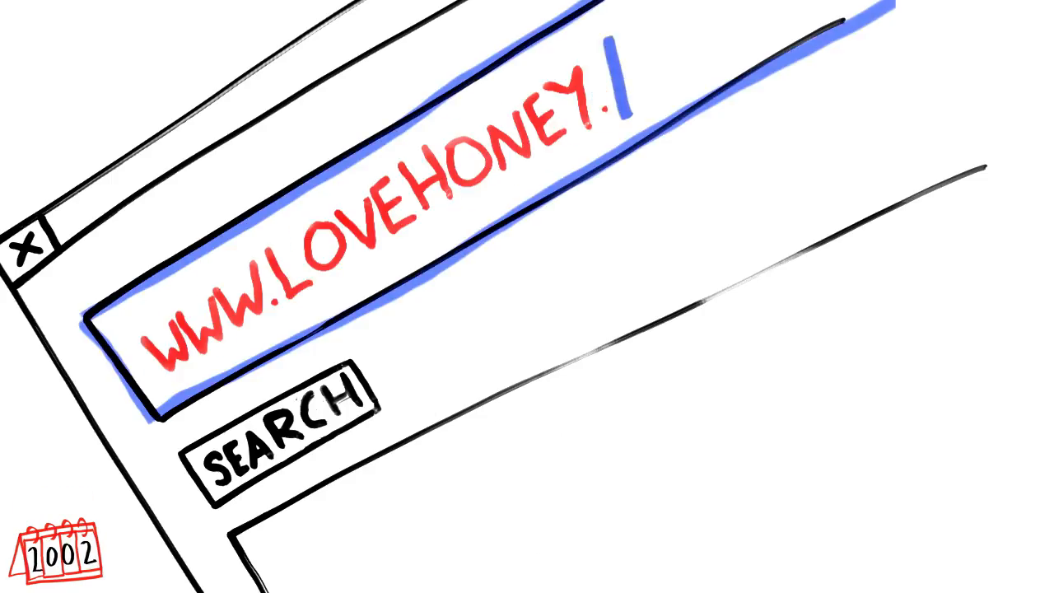